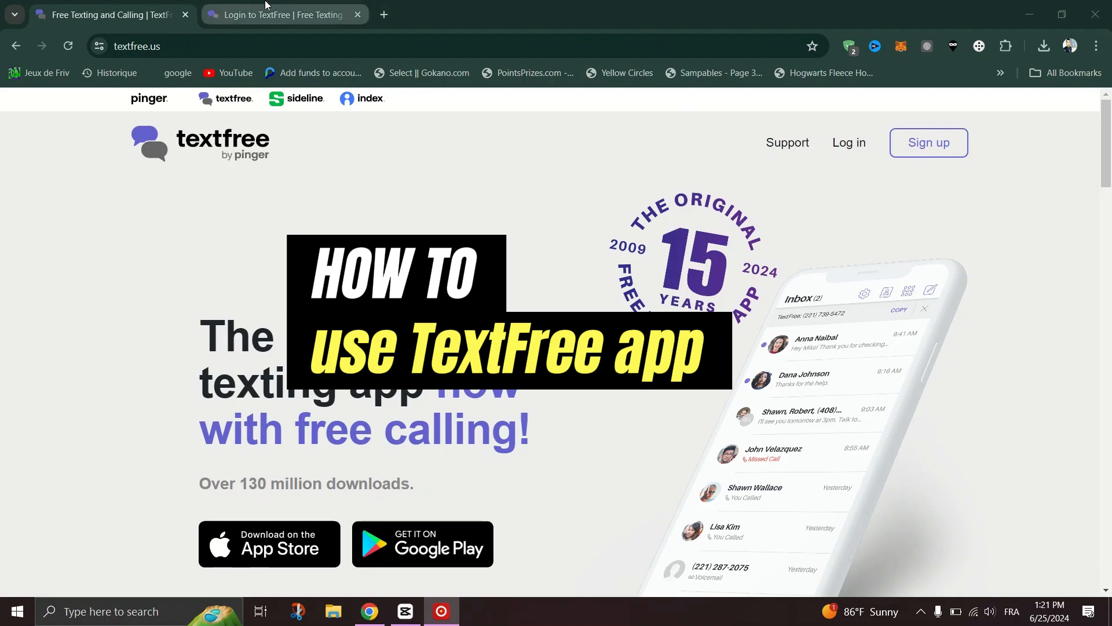
- Open TextFree's sign-up page from the 'Sign up' header button
click(278, 14)
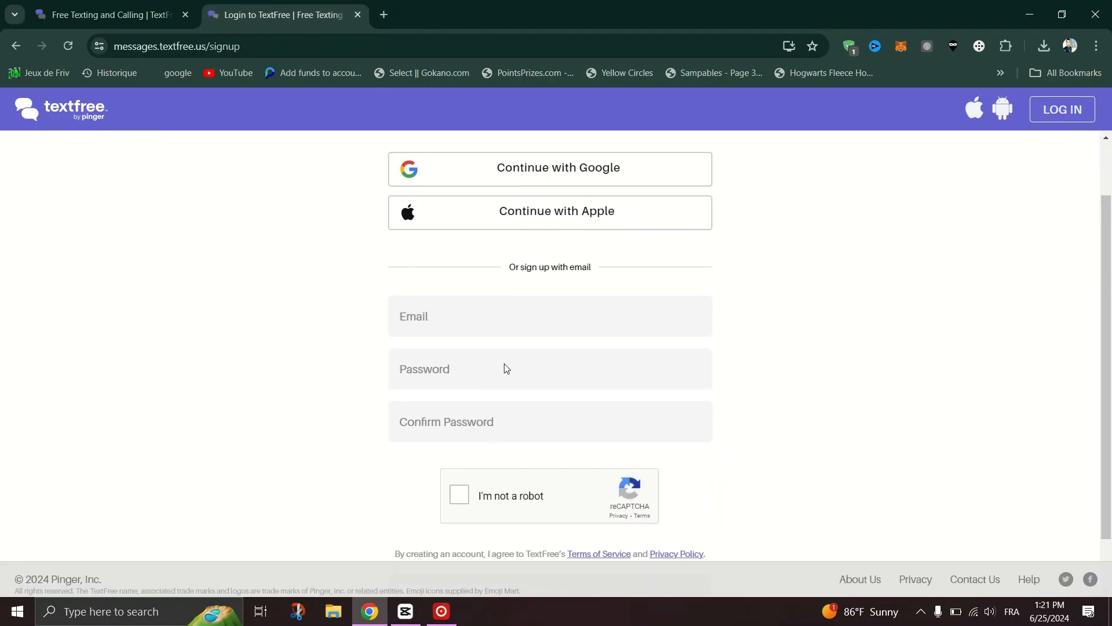
- Enter the email and matching passwords, pass the reCAPTCHA, and submit 'Sign Up'
click(550, 317)
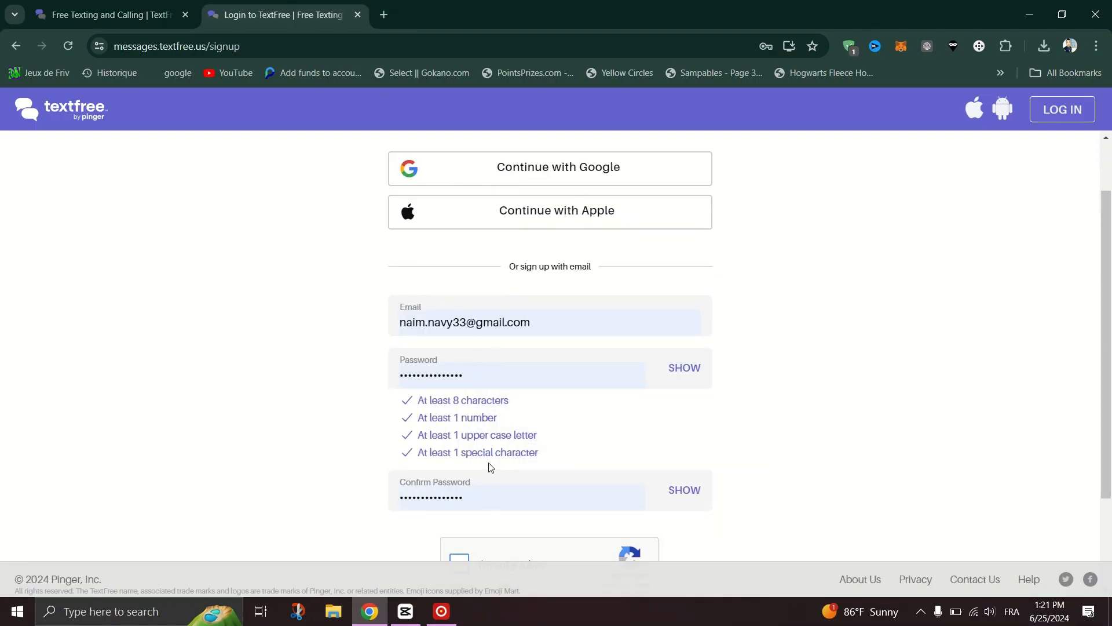
scroll(down, 3)
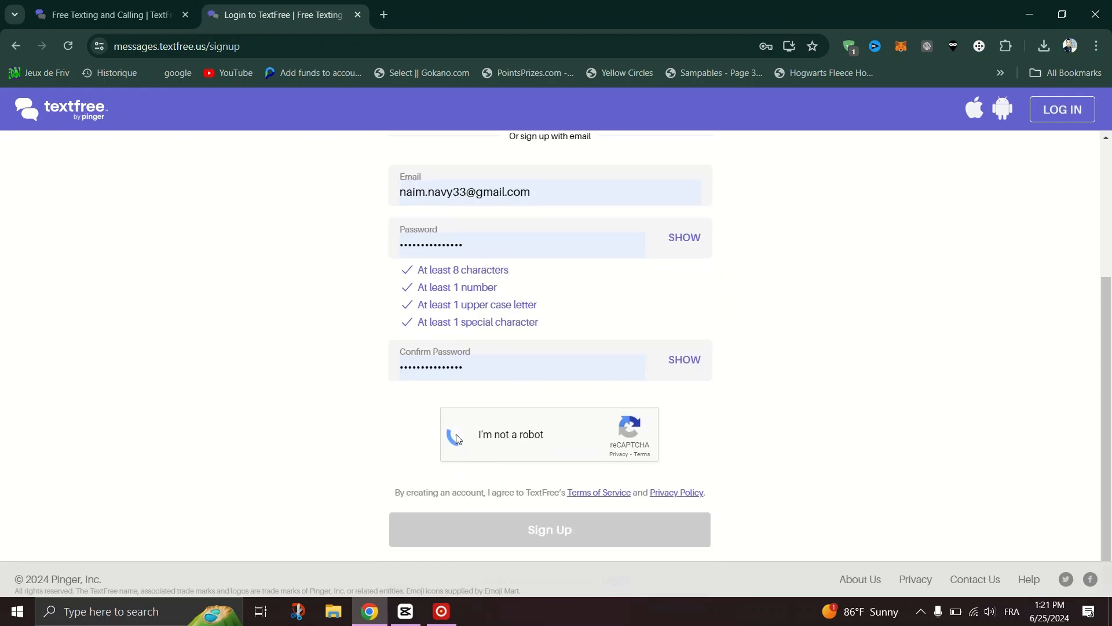
click(463, 434)
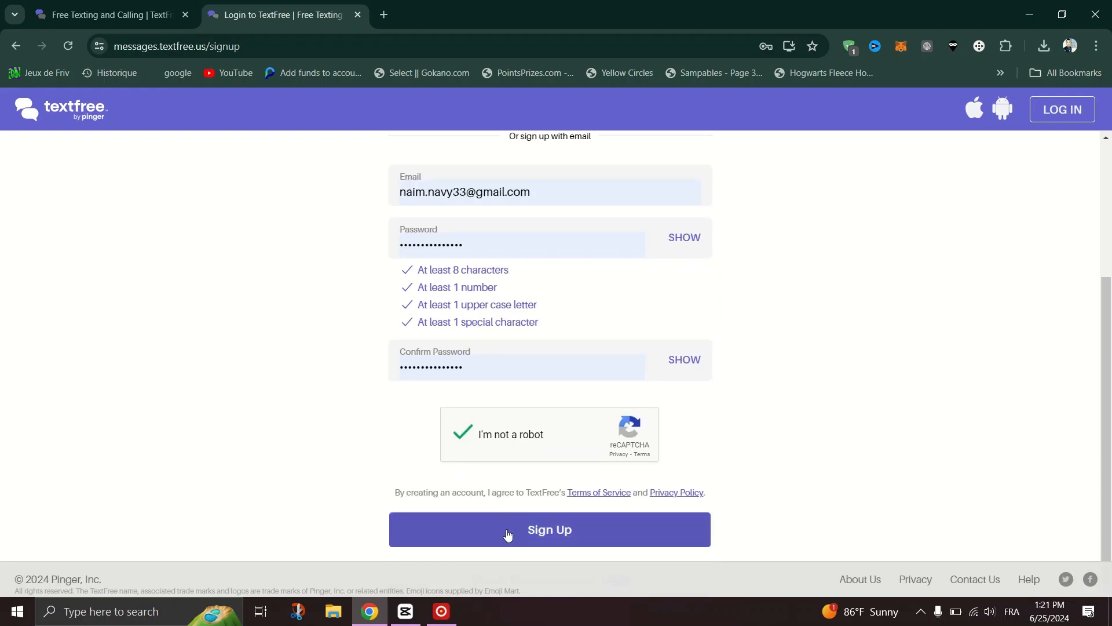
click(508, 529)
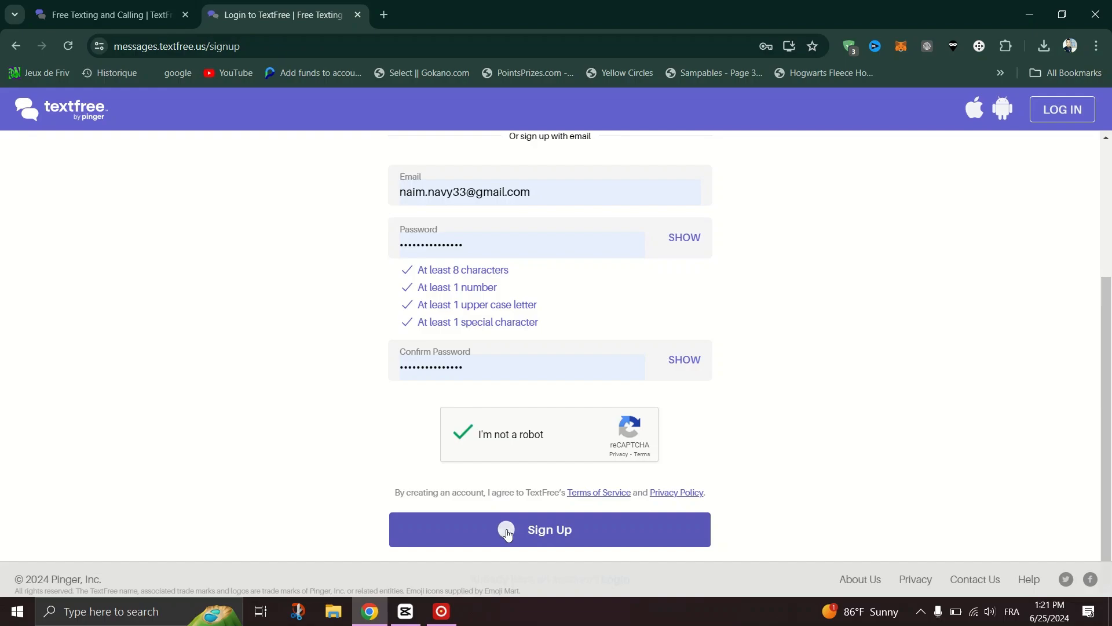
click(508, 530)
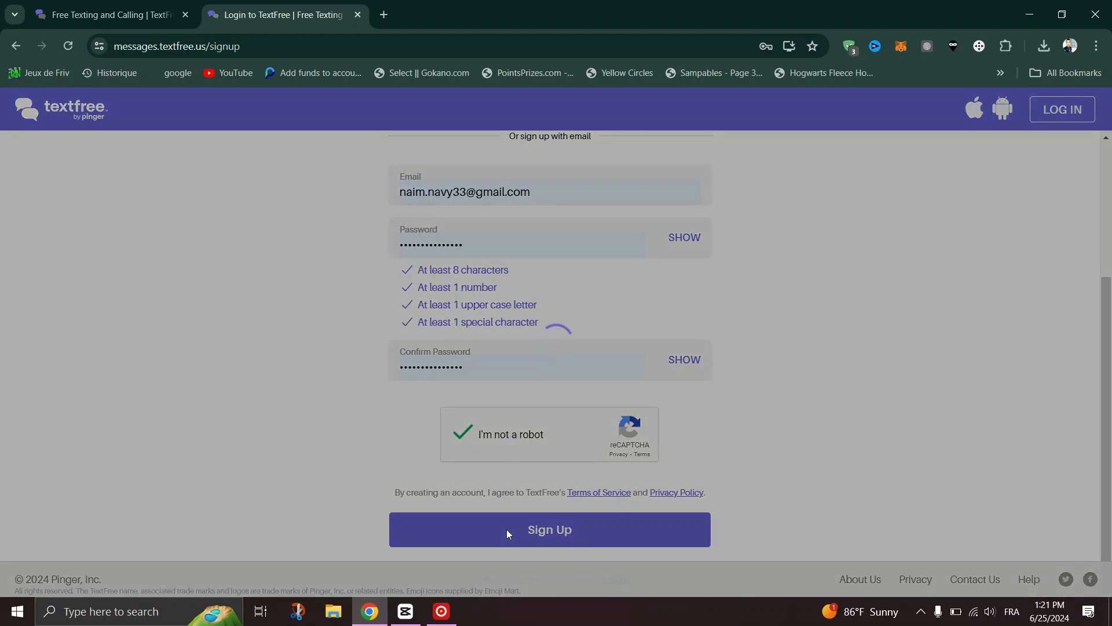
click(549, 529)
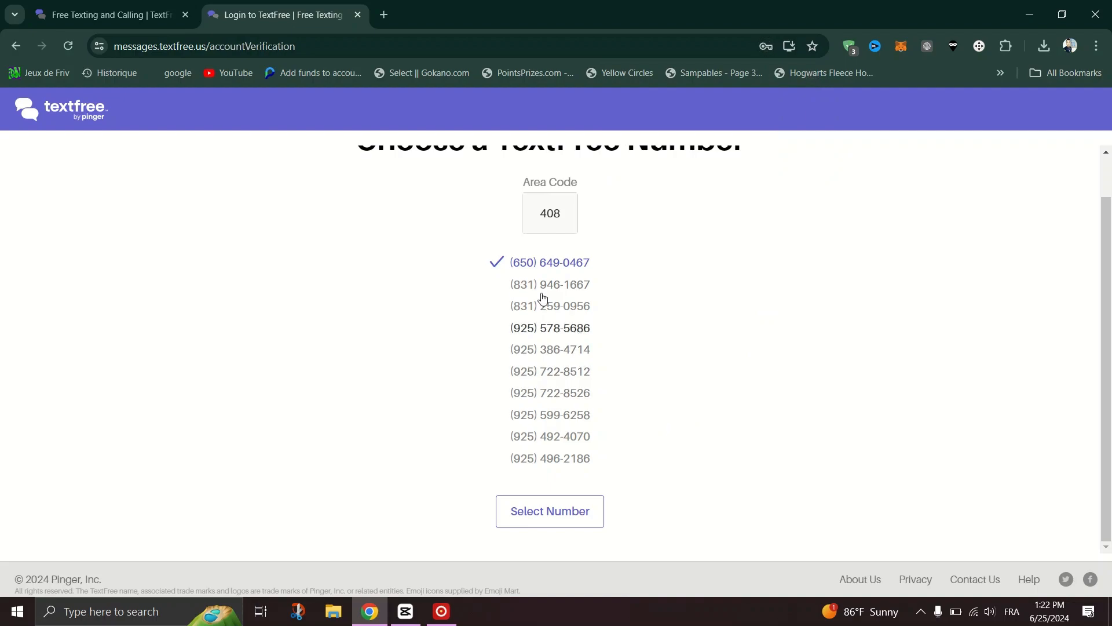
click(550, 511)
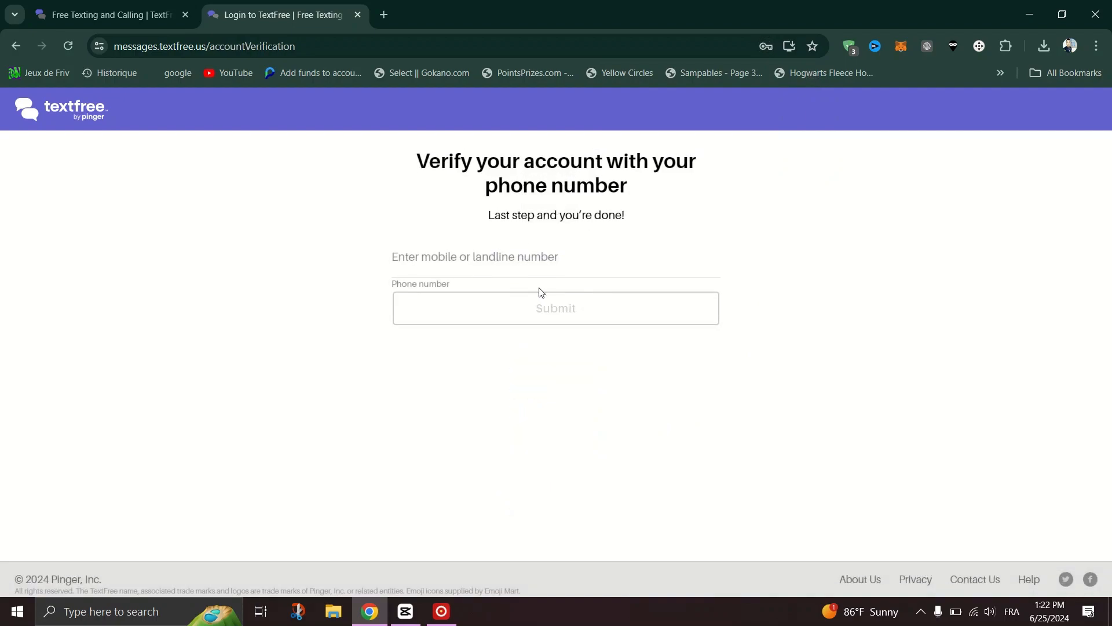
click(532, 267)
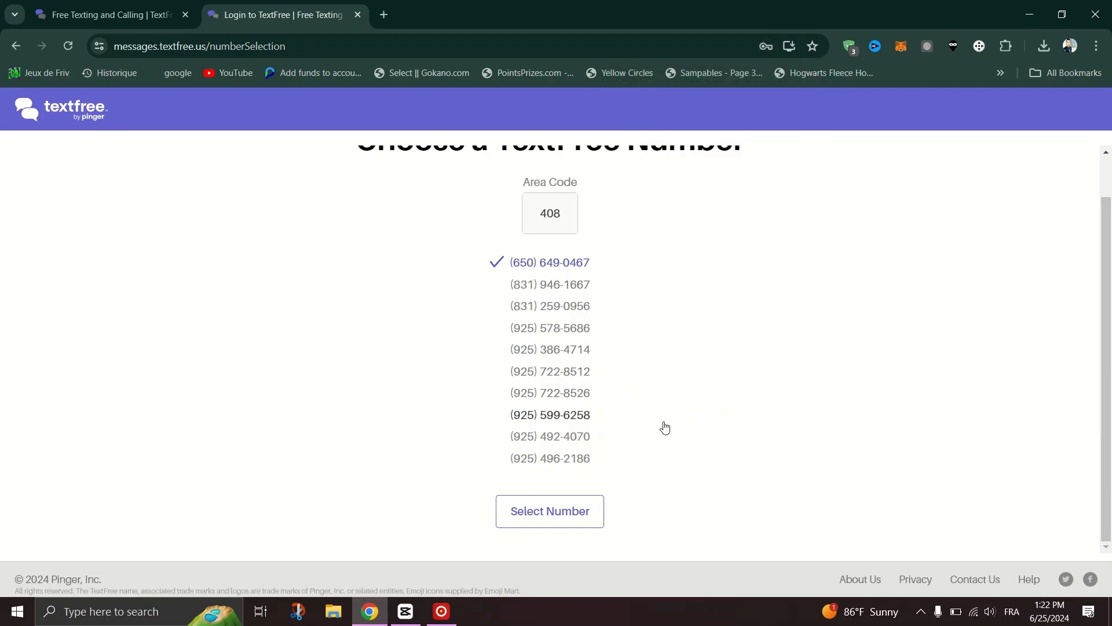
click(550, 511)
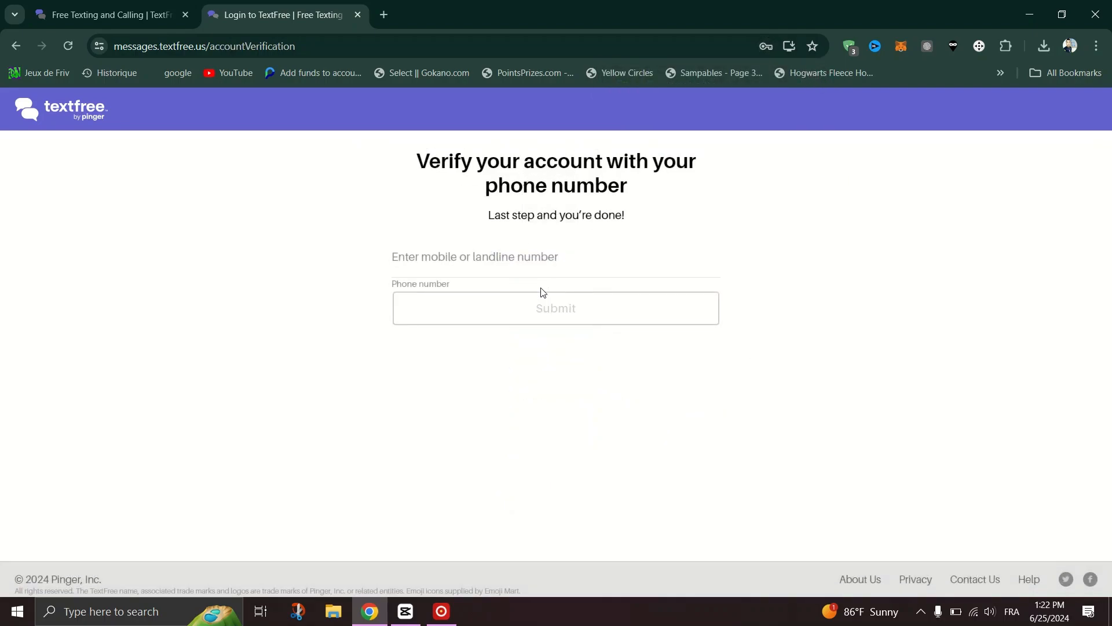
- Activate the 'Enter mobile or landline number' field on the verification page
click(532, 258)
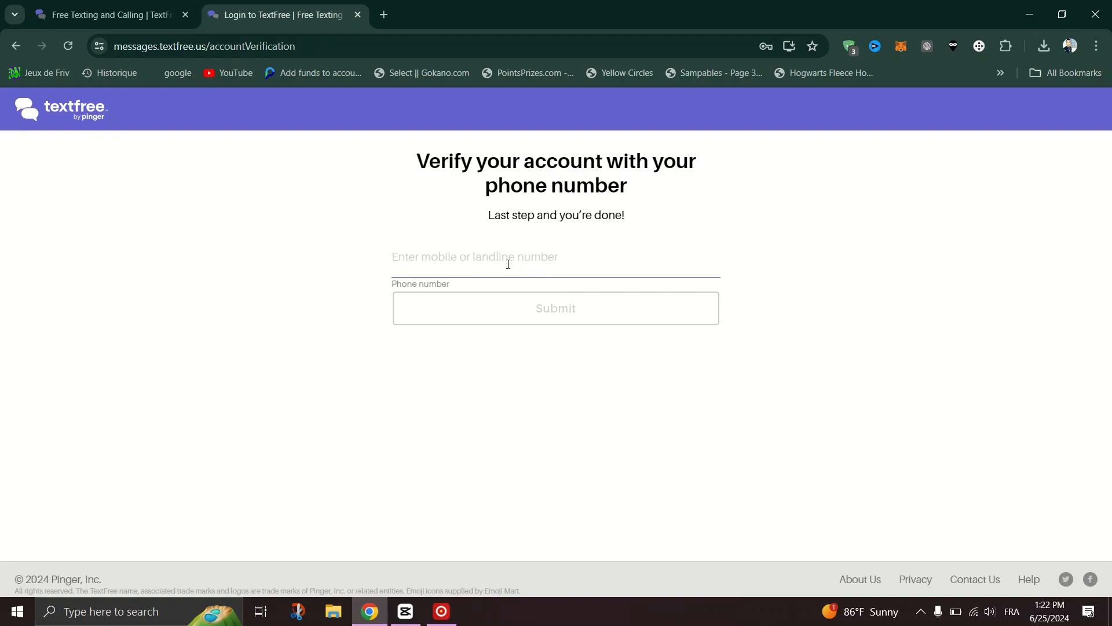
click(555, 308)
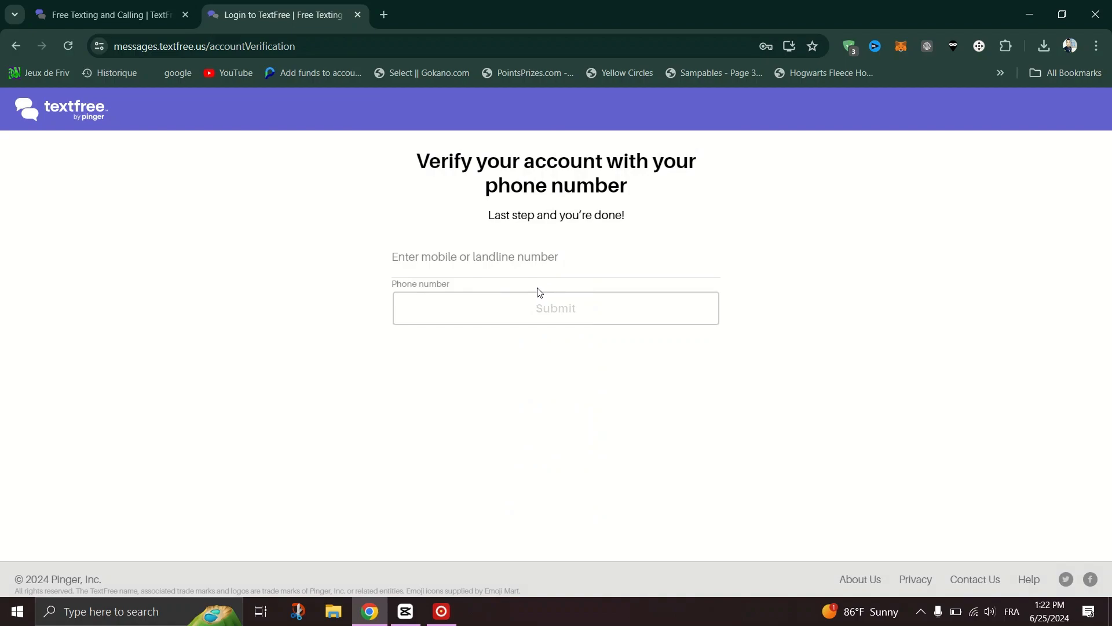
click(532, 257)
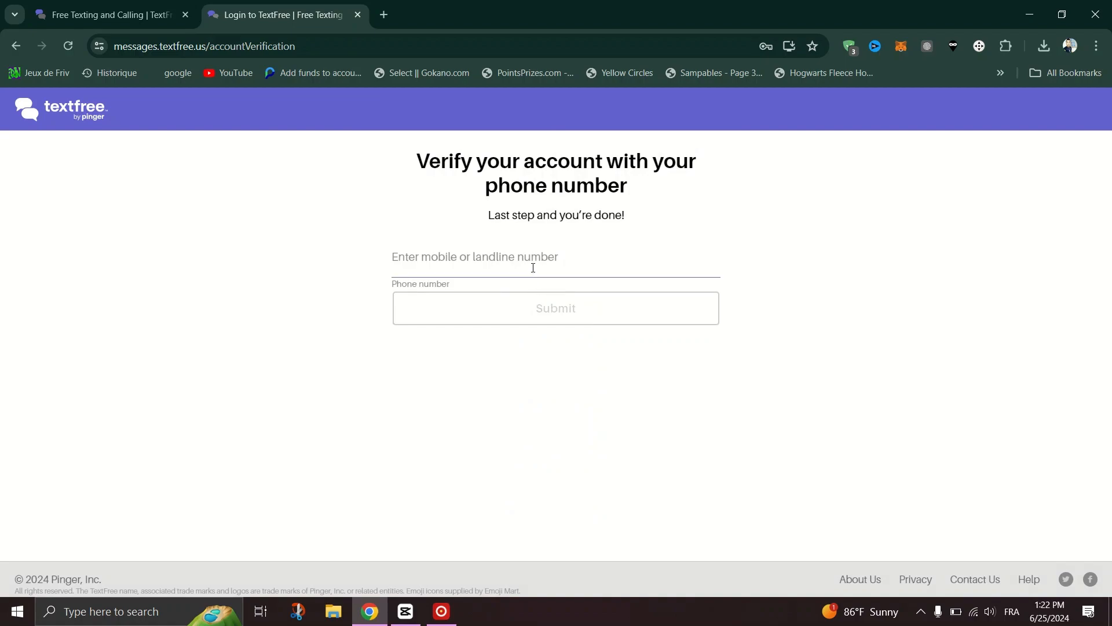